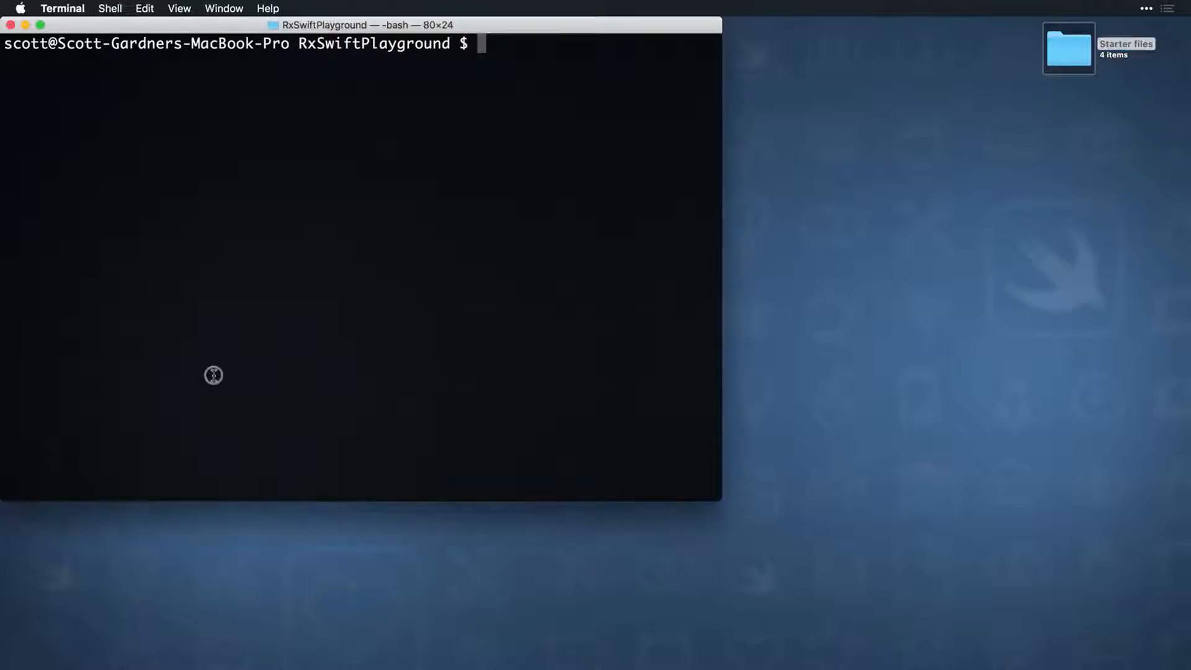
- Run pod install in the RxSwiftPlayground folder to install the CocoaPods dependencies
{"action": "type", "text": "pod install"}
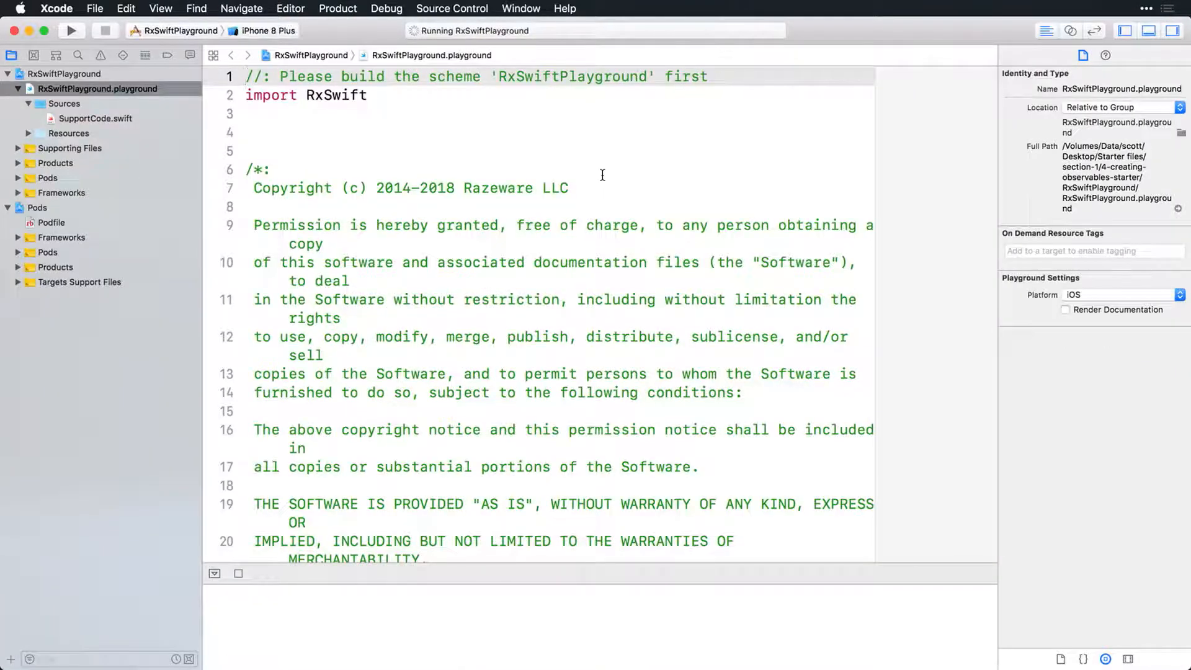
- Build the RxSwiftPlayground scheme so the playground can run
{"action": "left_click", "coordinate": [69, 30]}
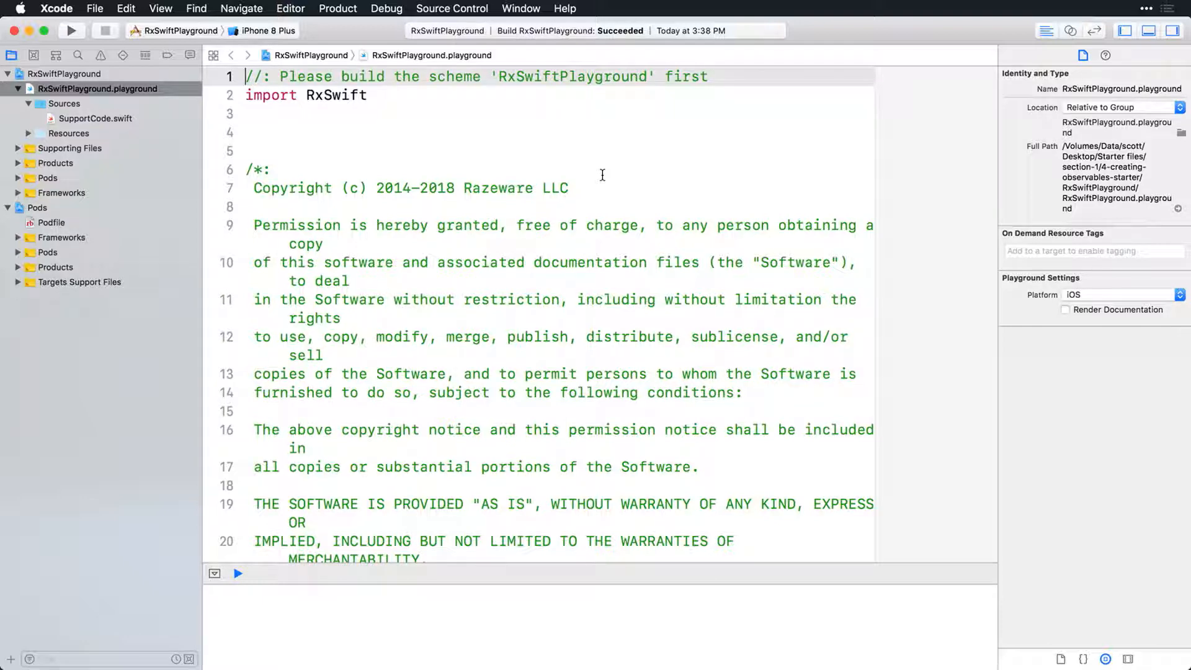
{"action": "left_click", "coordinate": [96, 119]}
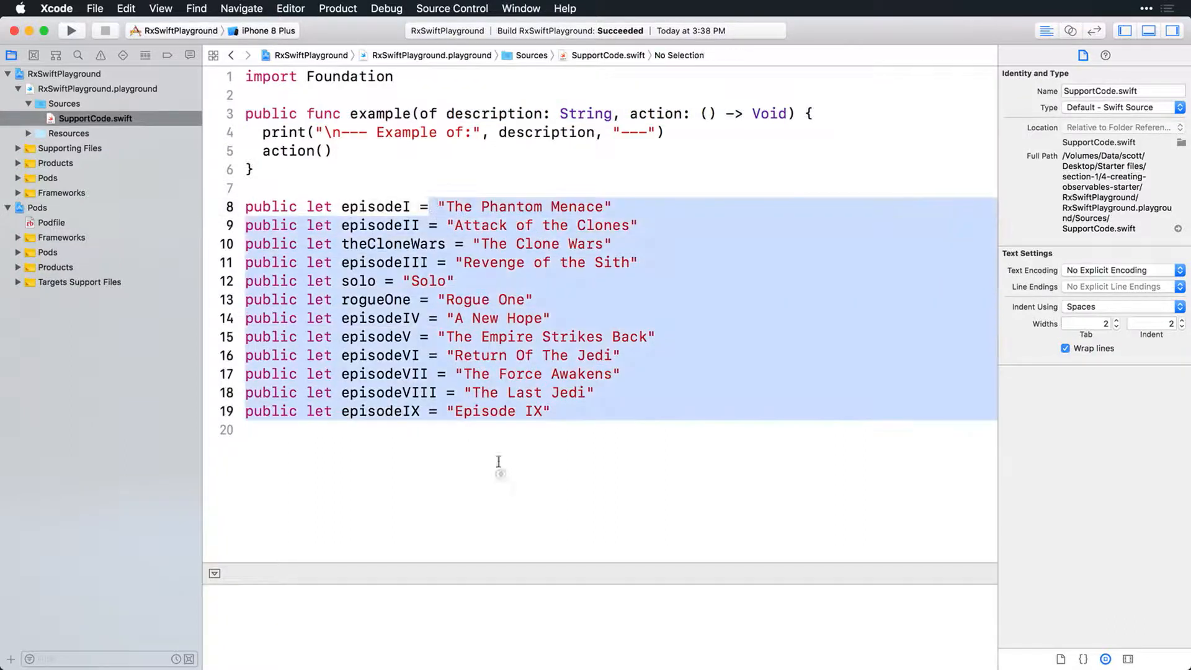
{"action": "mouse_move", "coordinate": [503, 499]}
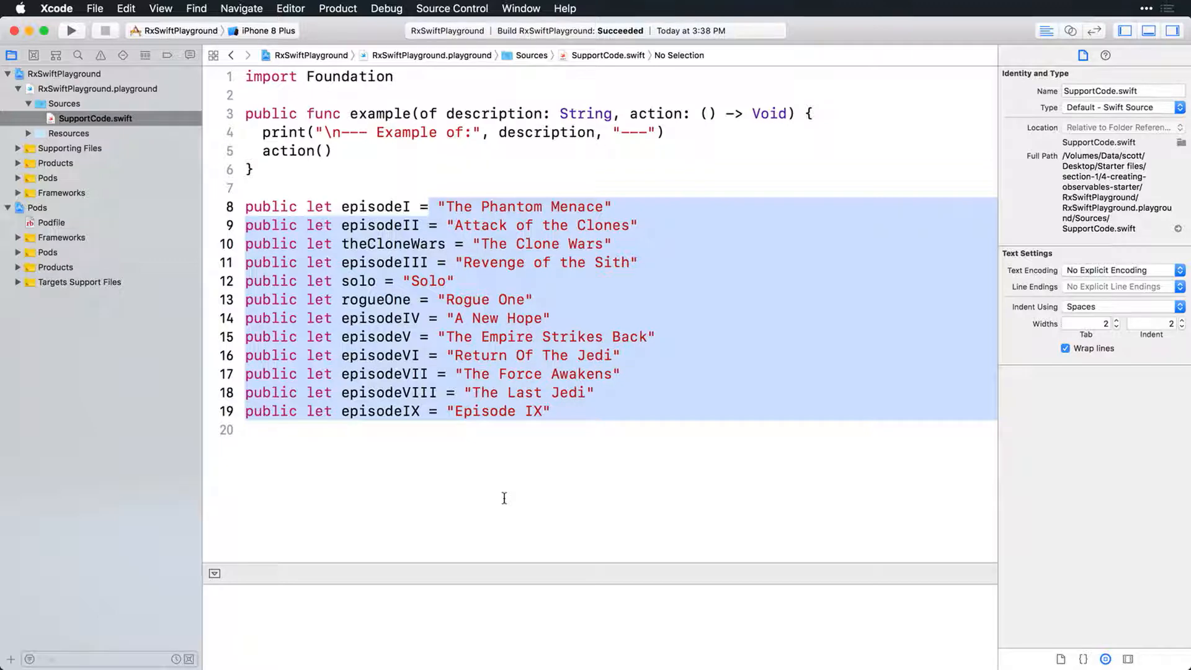
{"action": "left_click", "coordinate": [97, 90]}
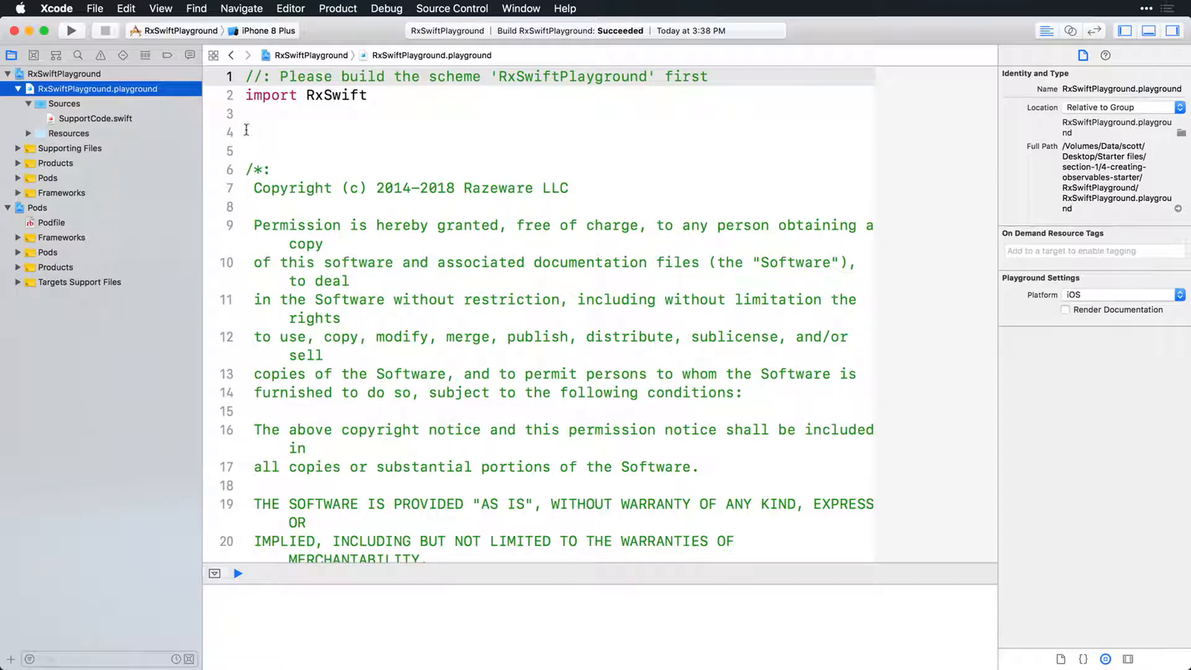
- Write example(of: "creating observables") { on line 4, opening its closure
{"action": "type", "text": "example"}
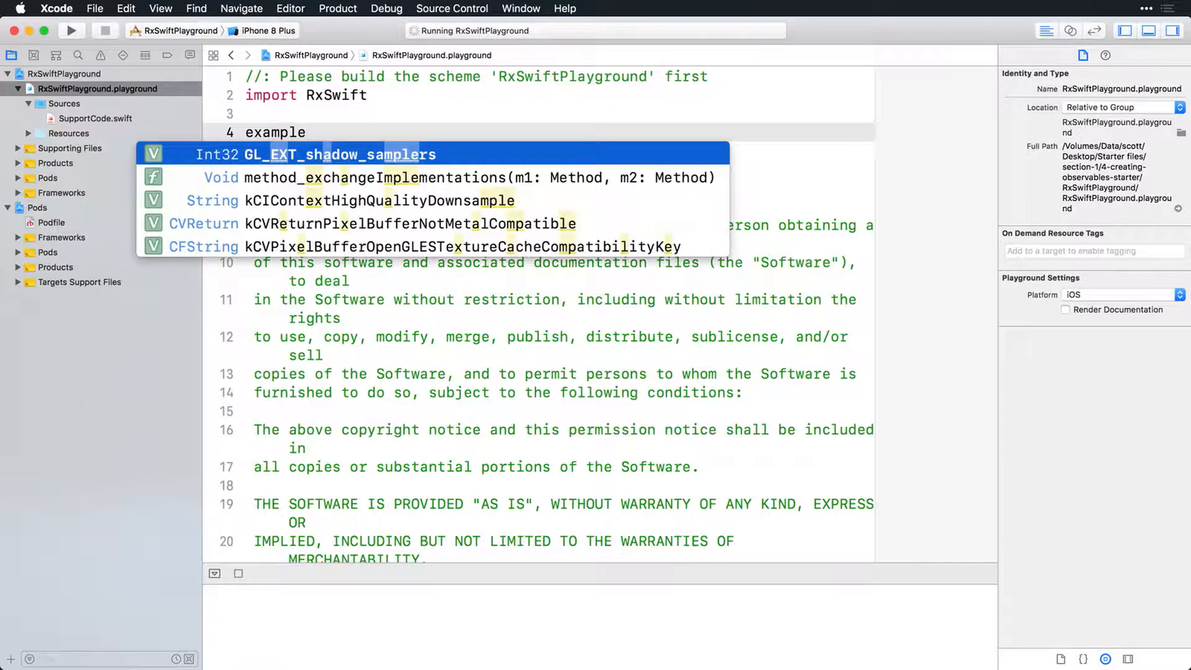
{"action": "type", "text": "(of: \"C"}
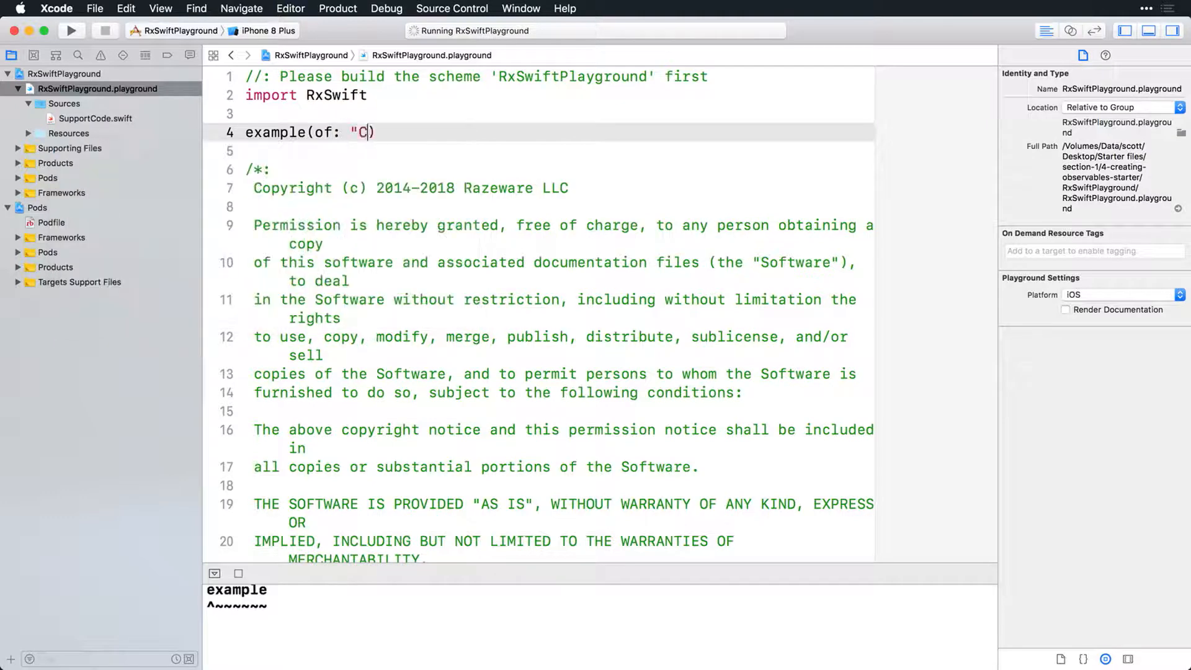
{"action": "type", "text": "reating observ"}
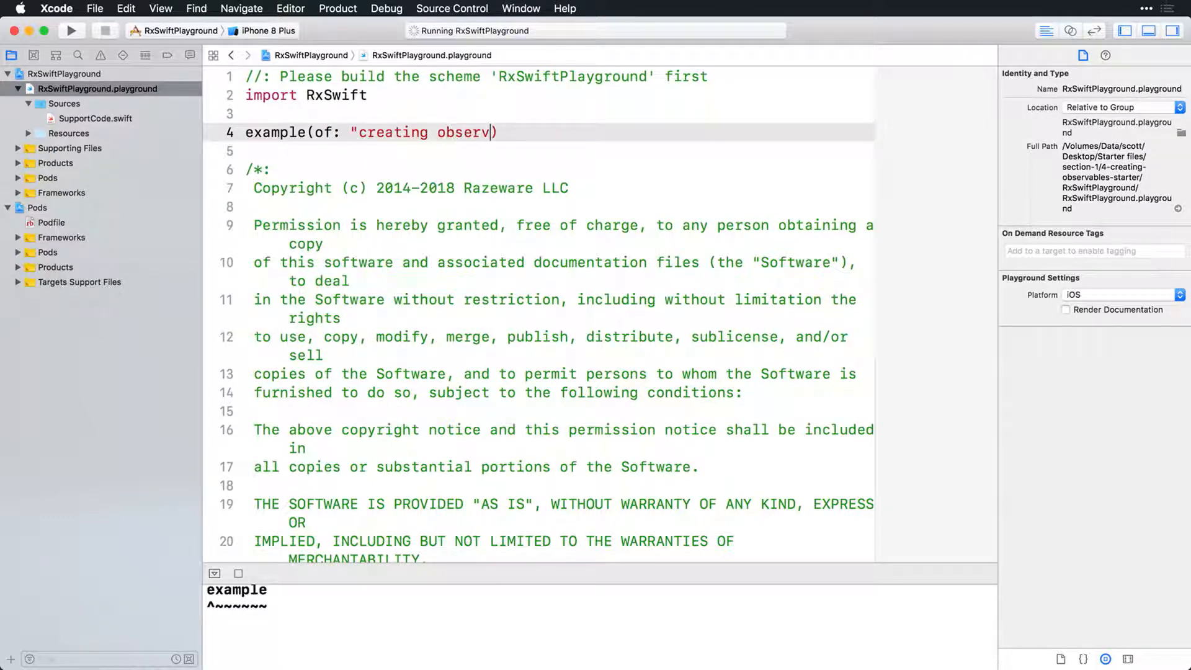
{"action": "type", "text": "ables\")"}
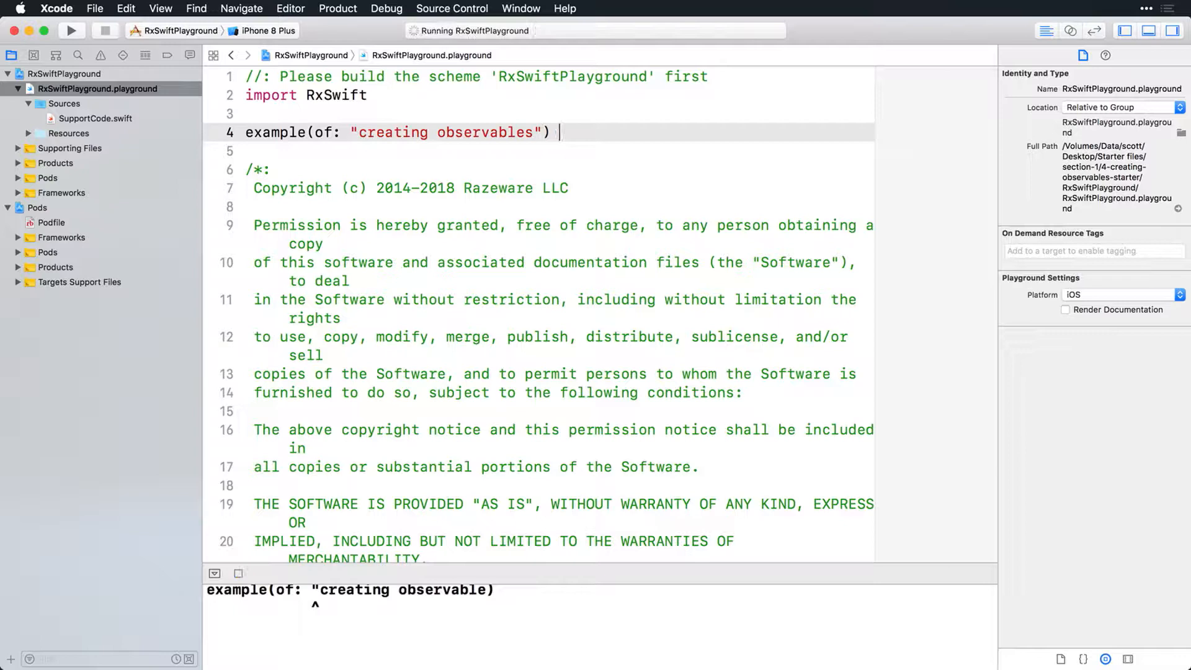
{"action": "type", "text": "{"}
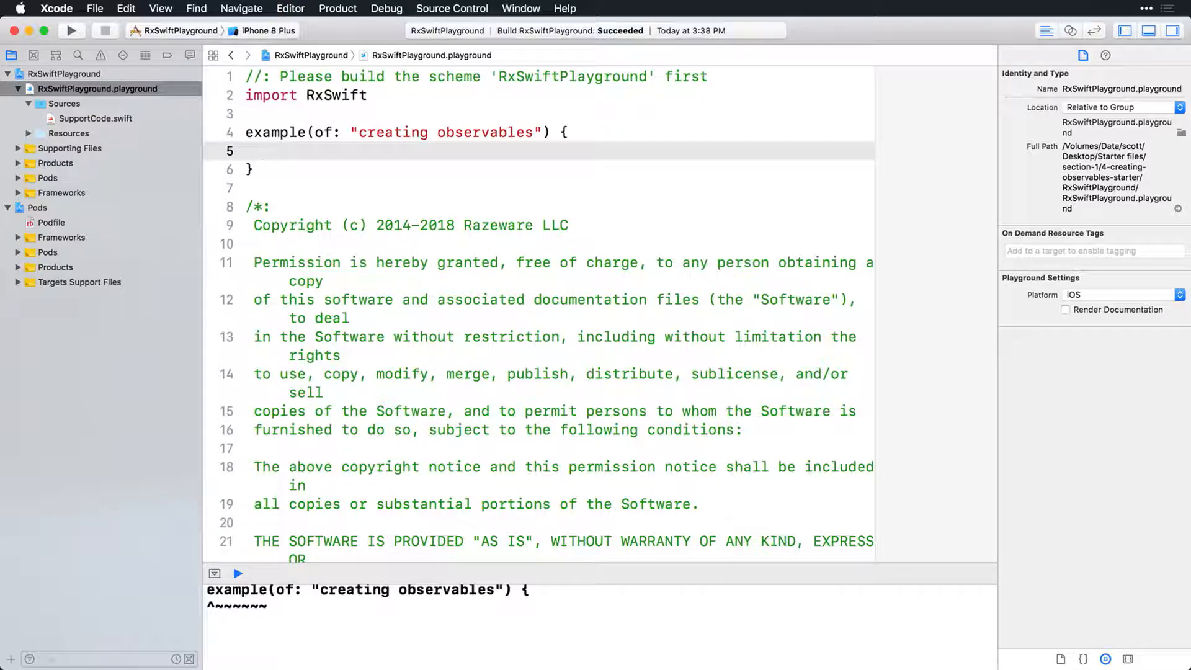
- Declare let mostPopular: Observable<String> = Observable<String>.just(episodeV) and rerun the playground
{"action": "type", "text": "let mostPopular"}
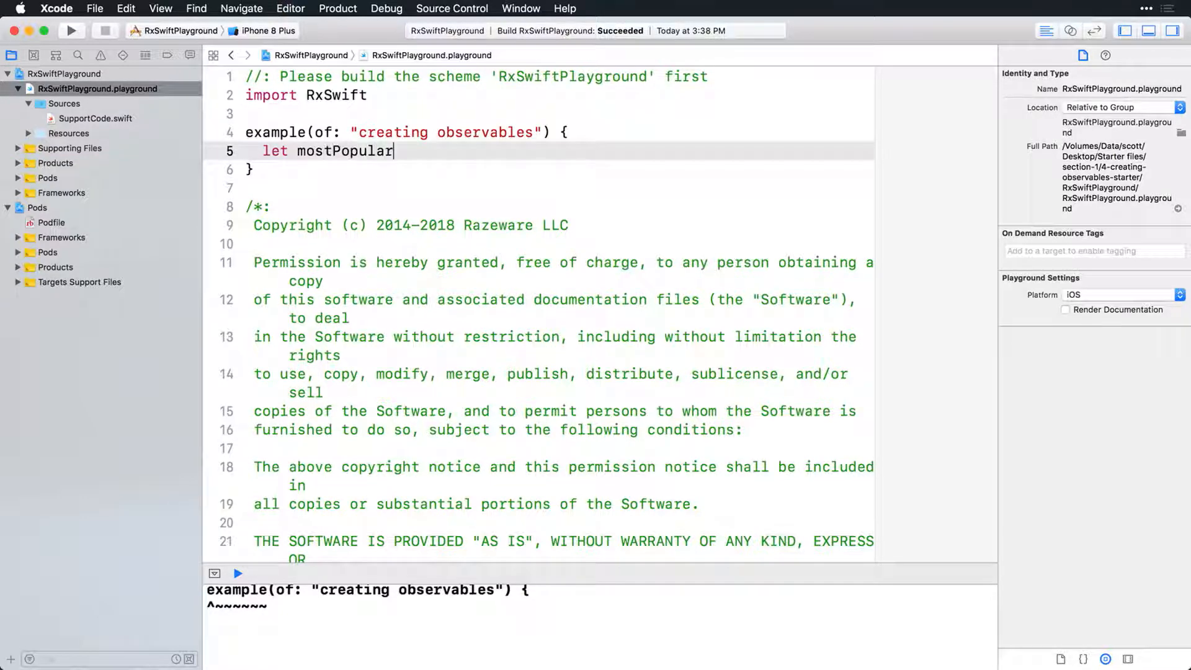
{"action": "type", "text": ": Observable"}
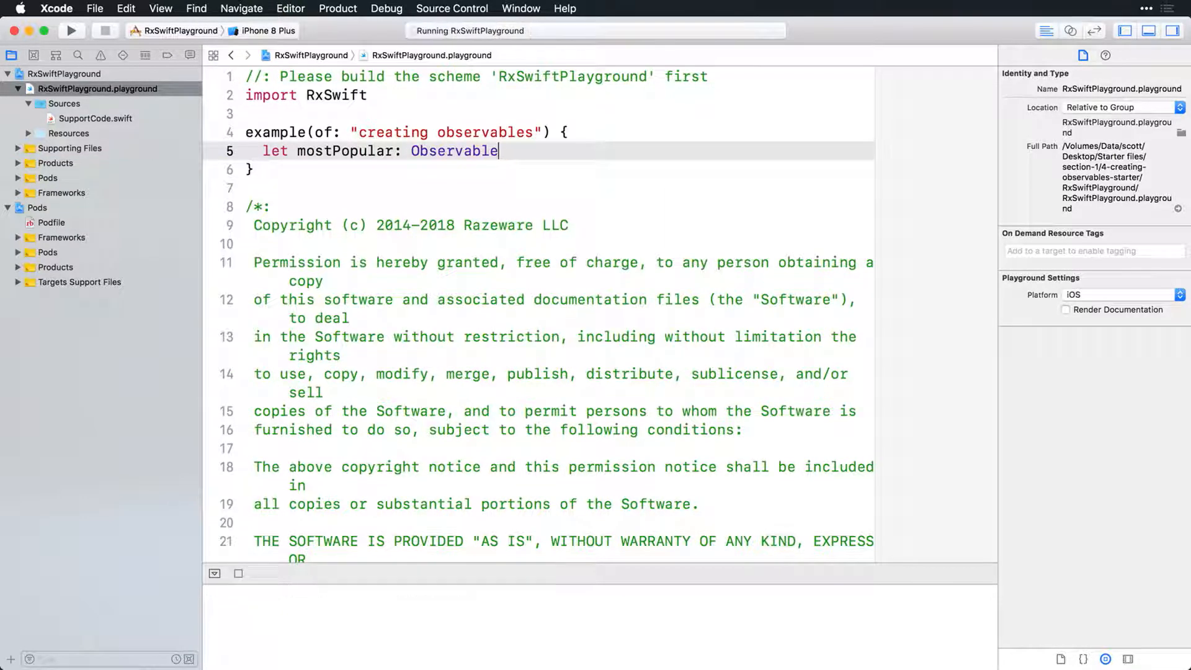
{"action": "type", "text": "<String>"}
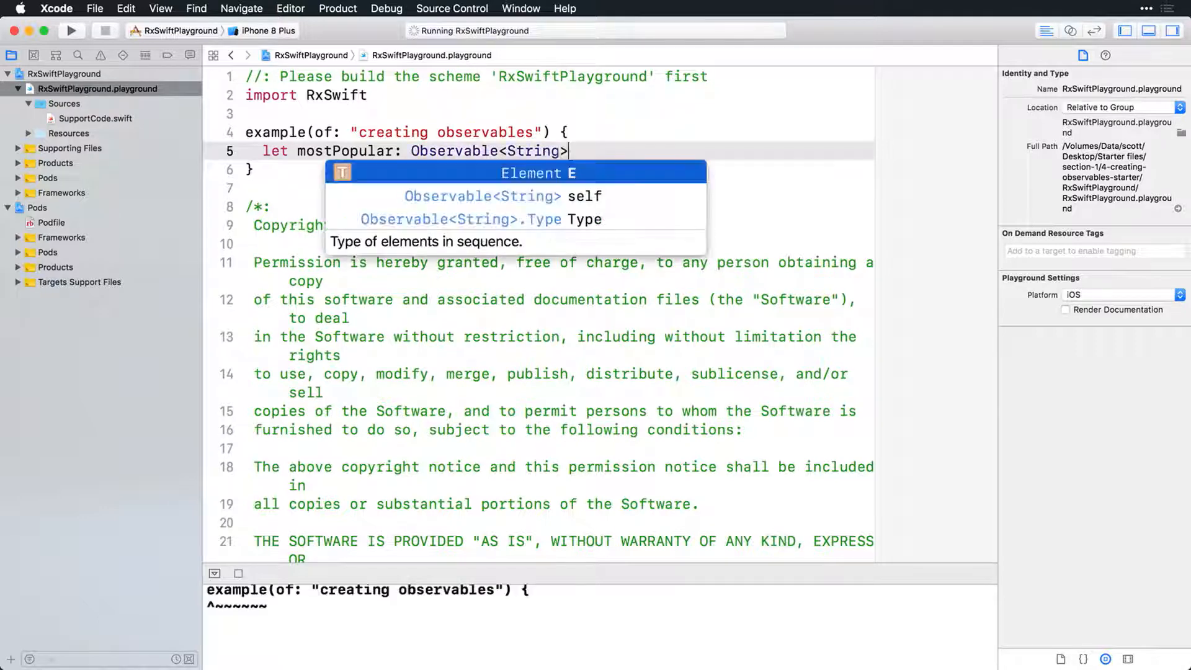
{"action": "type", "text": "= Observable<"}
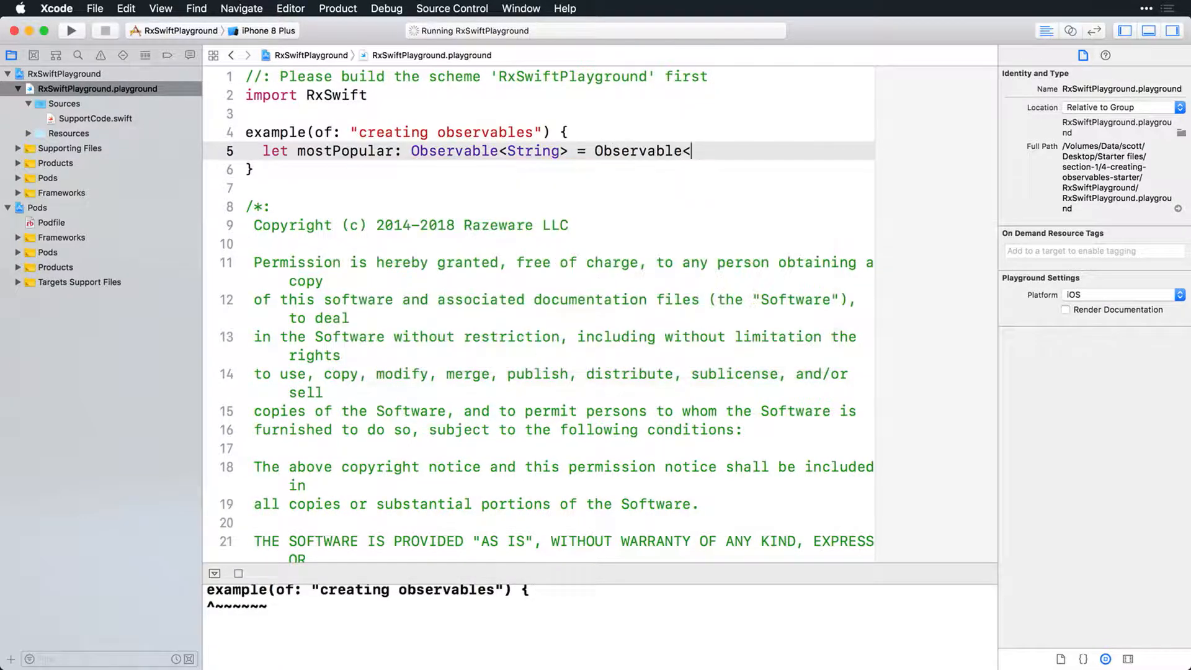
{"action": "type", "text": "String>.just(element: String"}
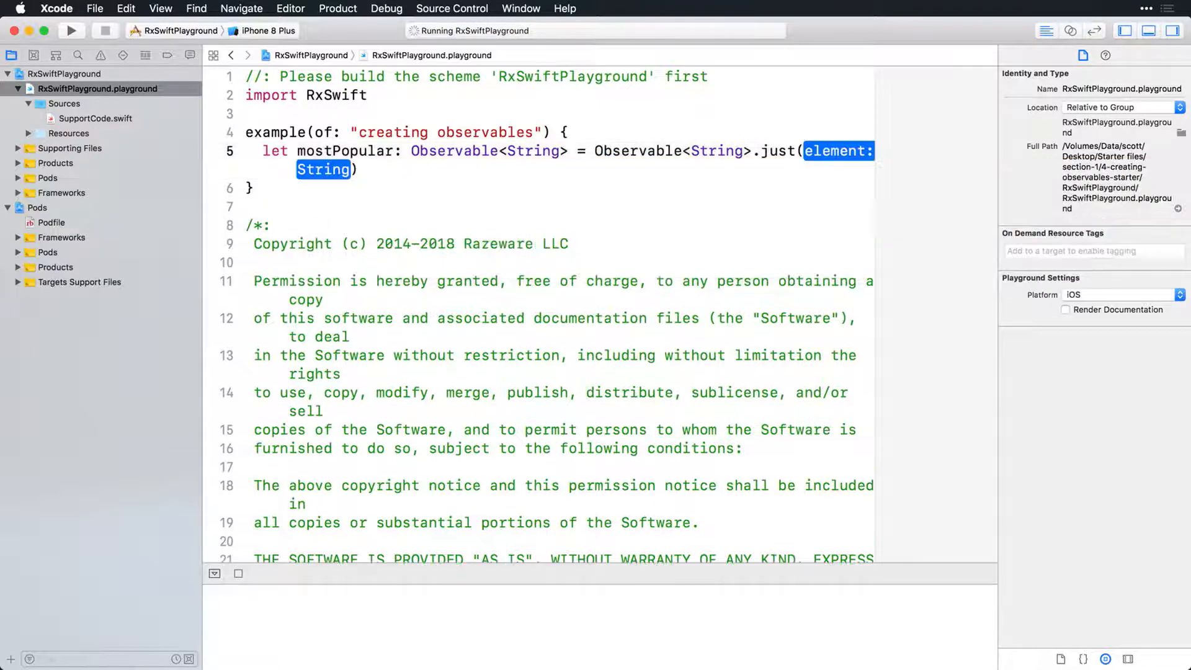
{"action": "type", "text": "episodeV"}
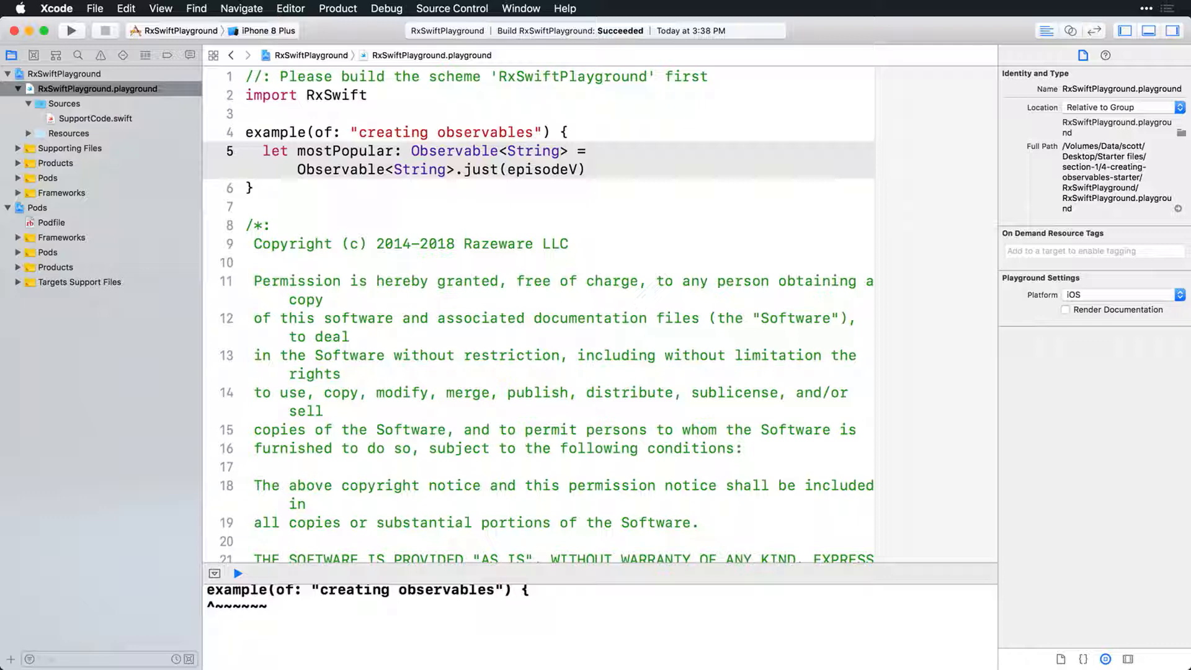
{"action": "left_click", "coordinate": [574, 170]}
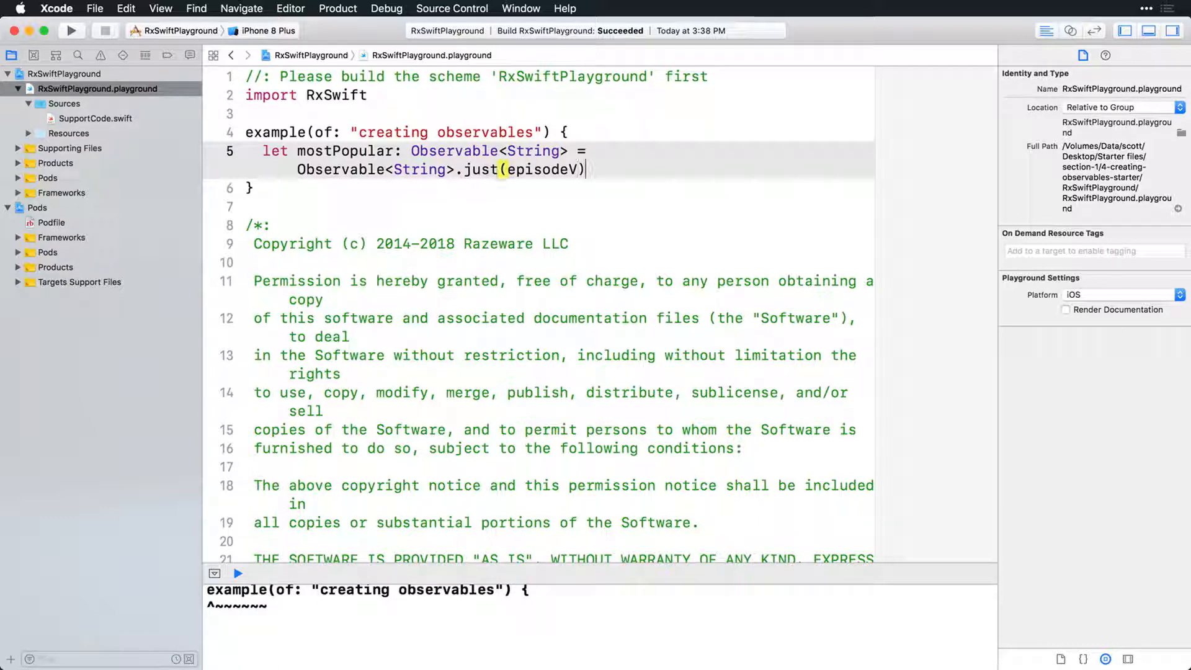
{"action": "left_click", "coordinate": [70, 29]}
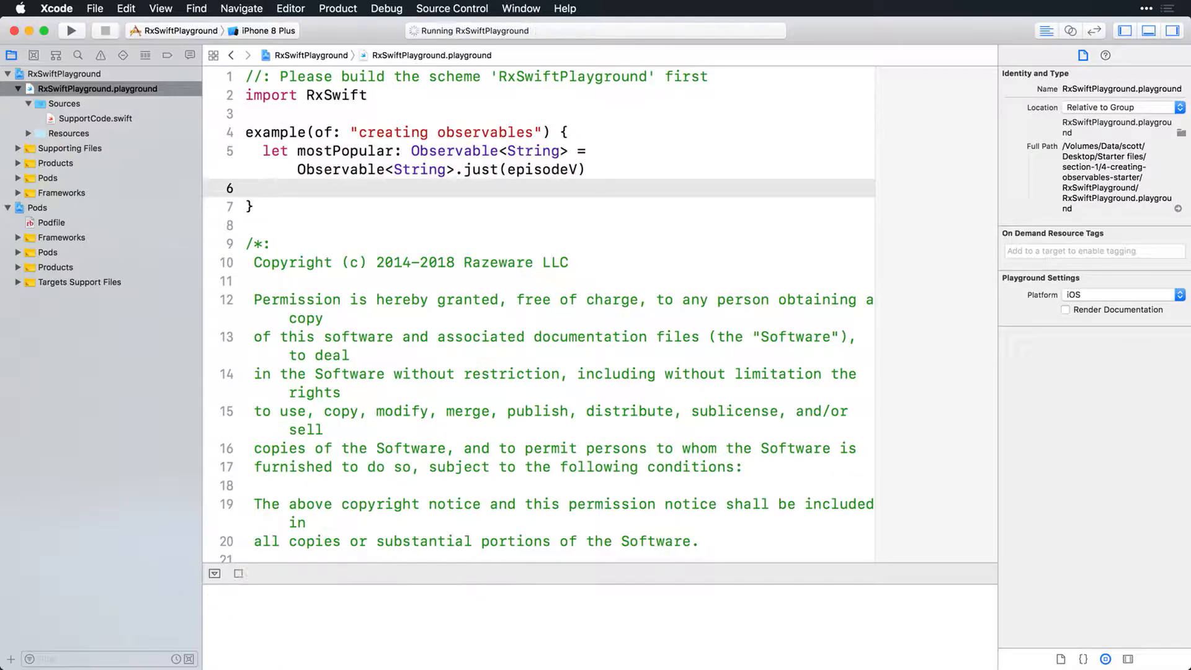
- Declare let originalTrilogy = Observable.of(episodeIV, episodeV, episodeVI)
{"action": "type", "text": "let originalTrilogy = Observable.of"}
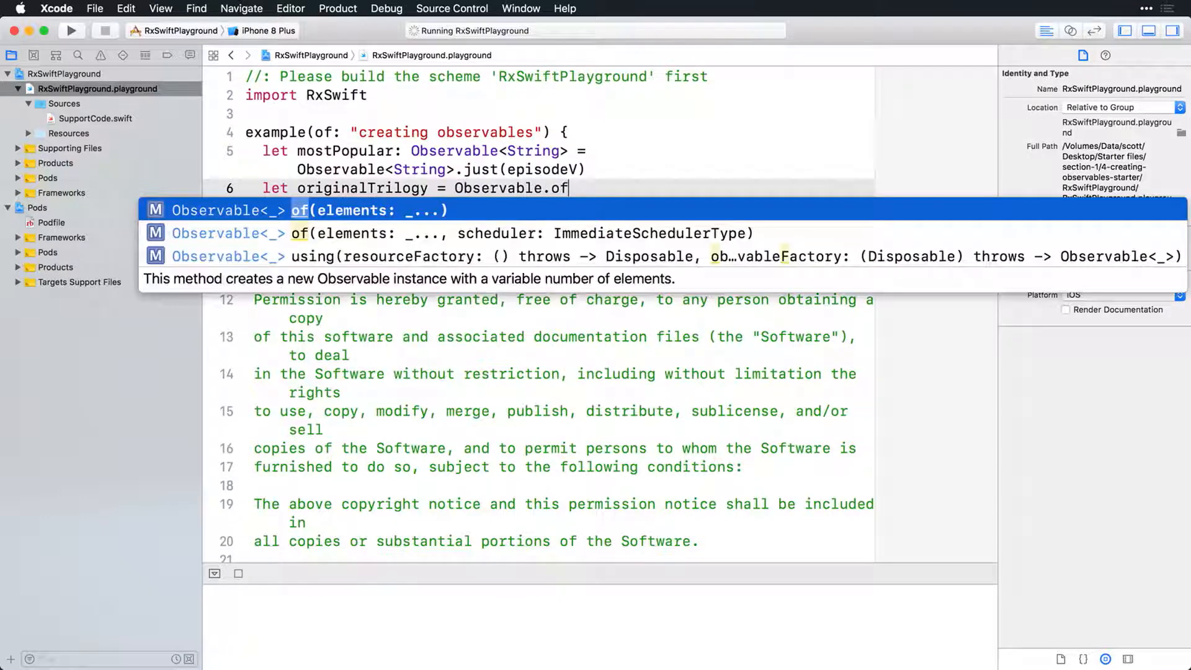
{"action": "type", "text": "(episodeIV,"}
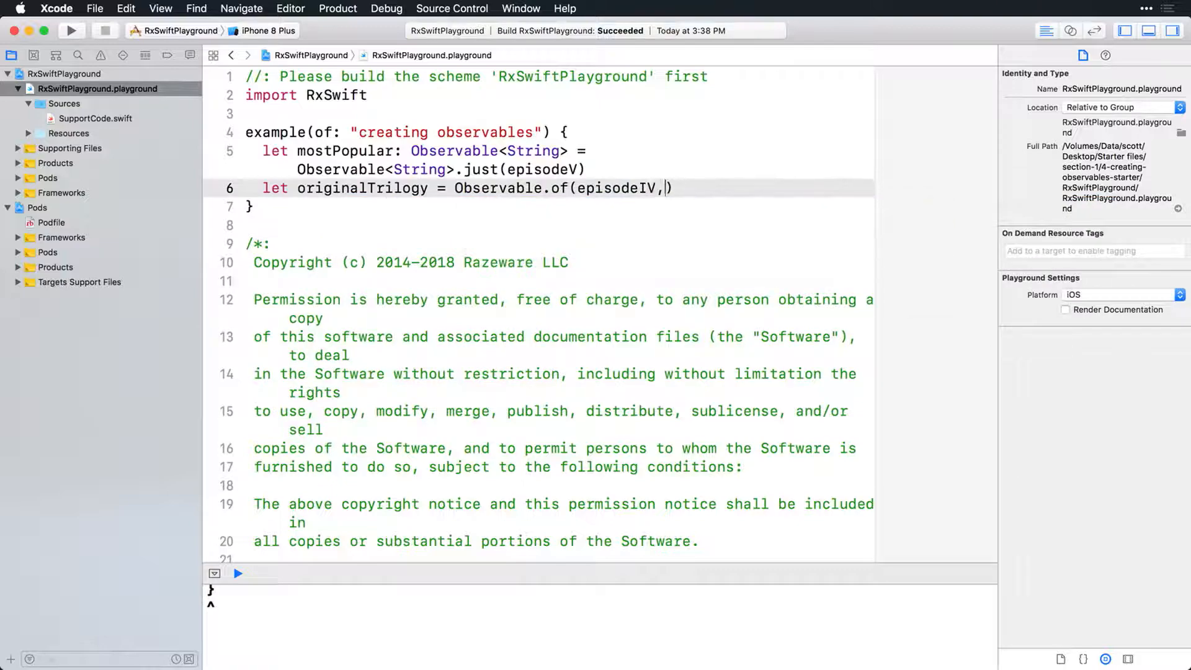
{"action": "type", "text": "episodeV, episodeVI"}
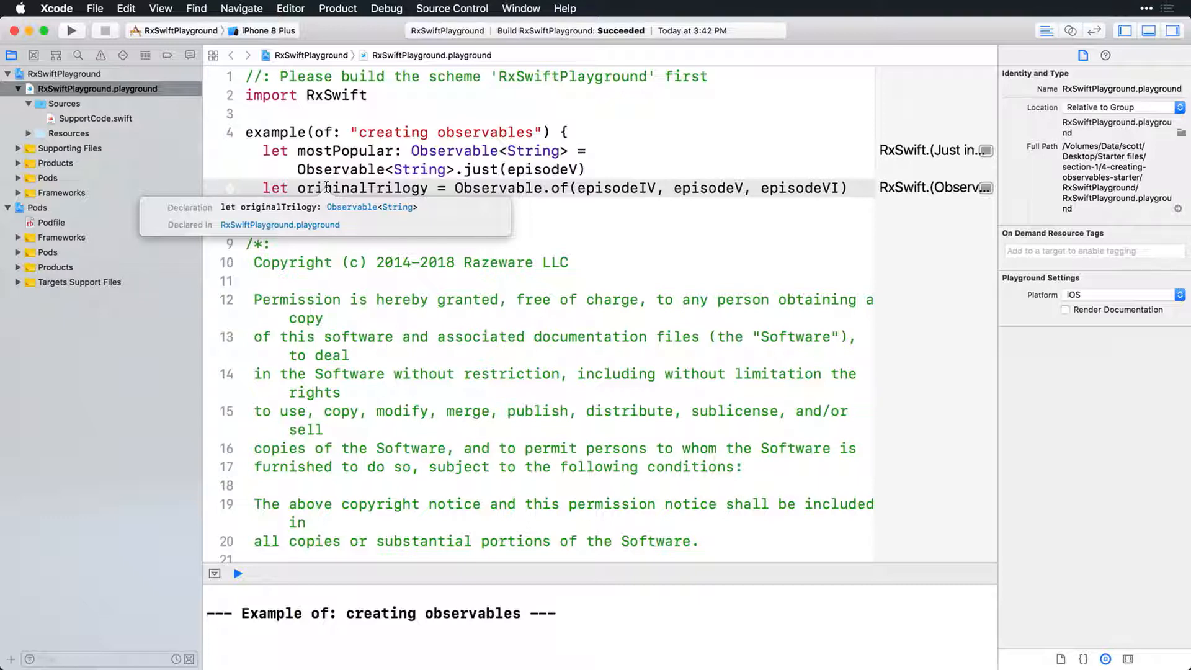
{"action": "mouse_move", "coordinate": [559, 188]}
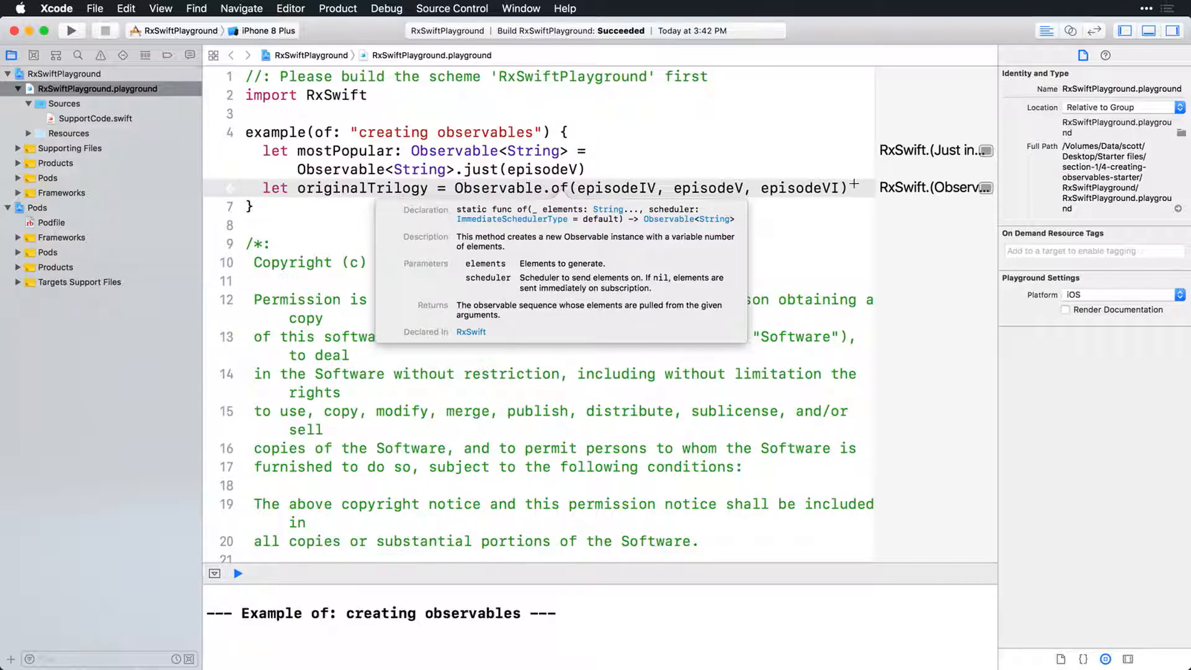
- Declare let prequelTrilogy = Observable.of([episodeI, episodeII, episodeIII]) and run the playground
{"action": "type", "text": "let"}
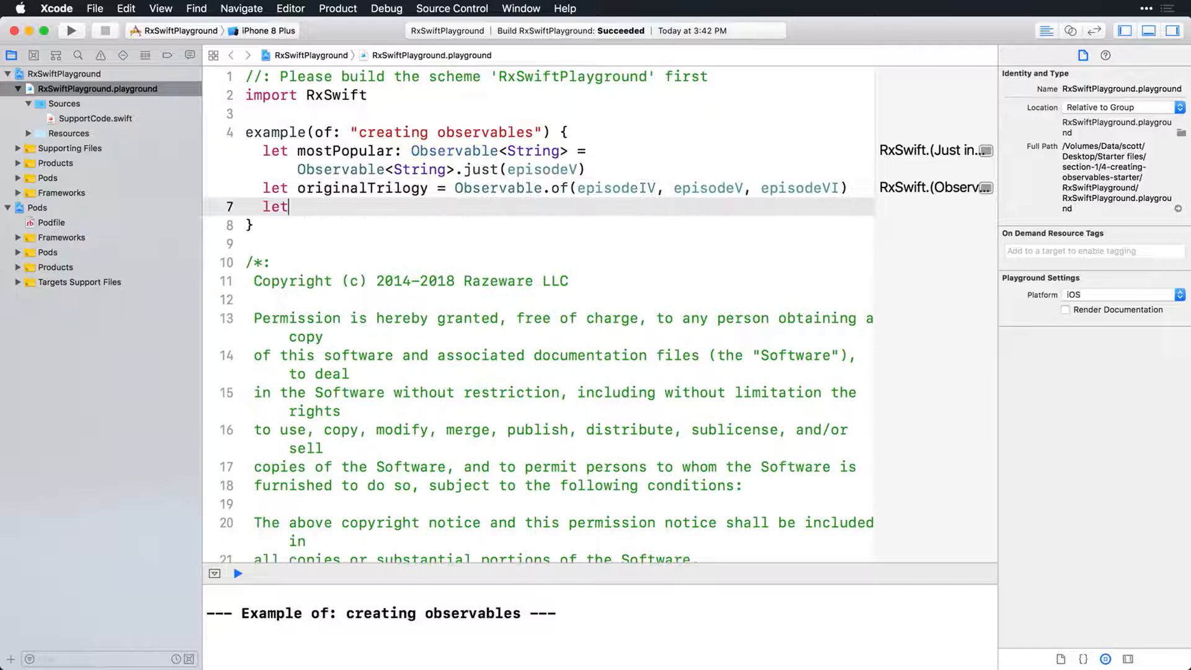
{"action": "type", "text": "prequel"}
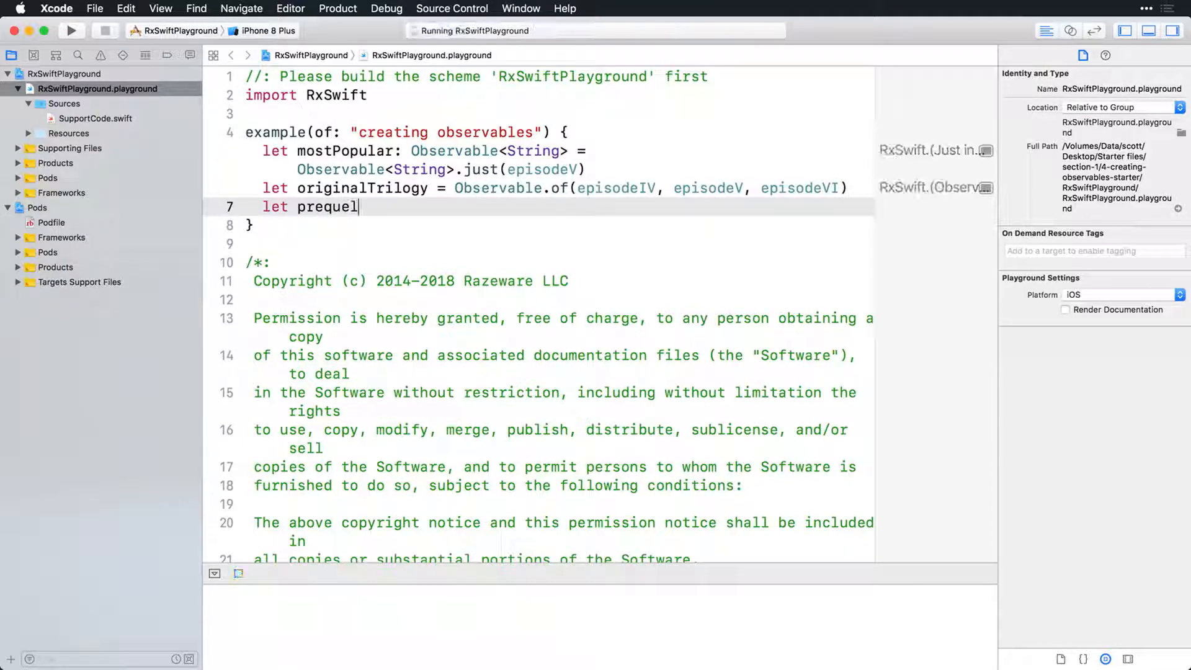
{"action": "type", "text": "Trilogy = Observable.of("}
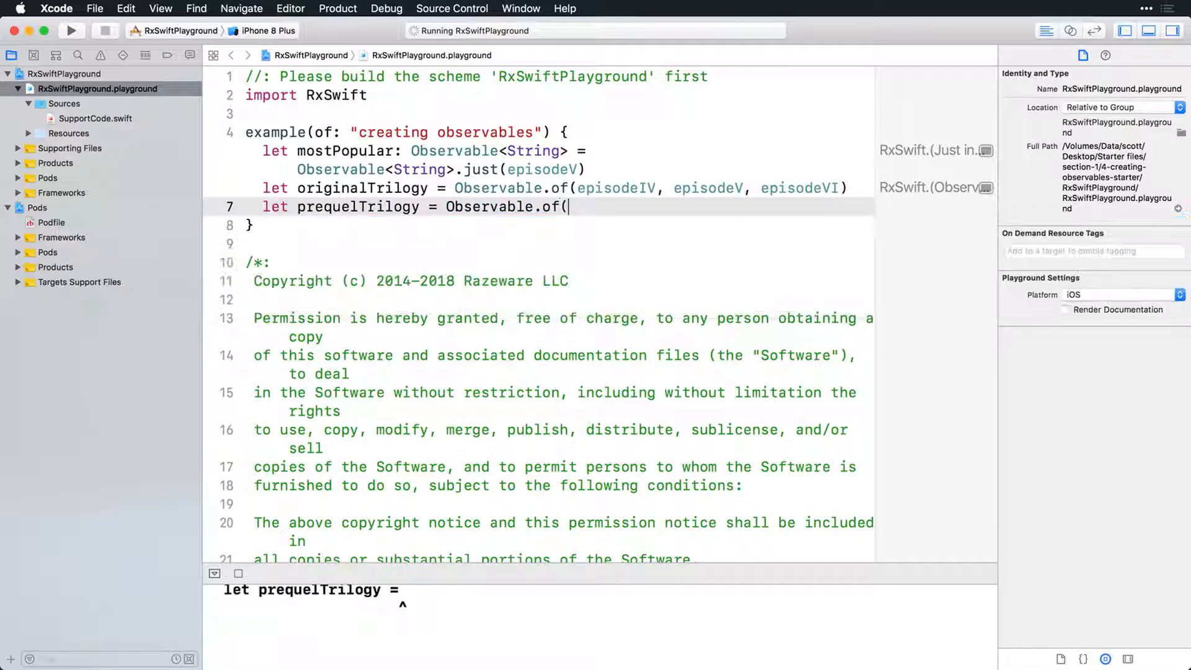
{"action": "type", "text": "[episodeI, episodeII, epi])"}
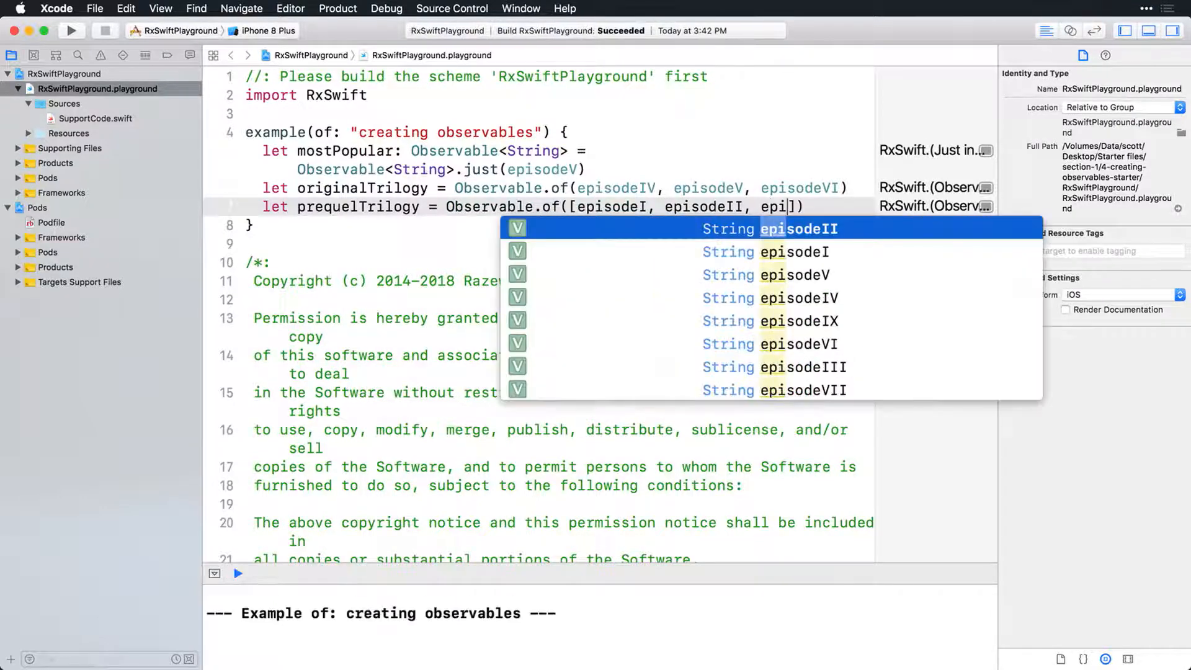
{"action": "type", "text": "III"}
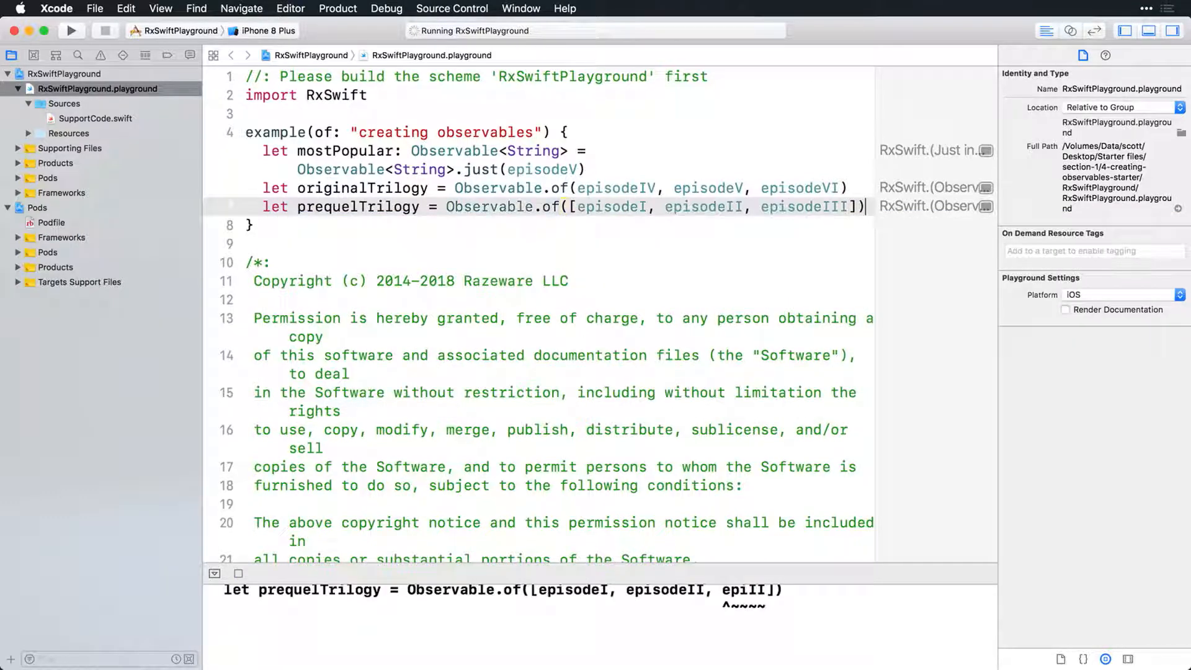
{"action": "left_click", "coordinate": [69, 30]}
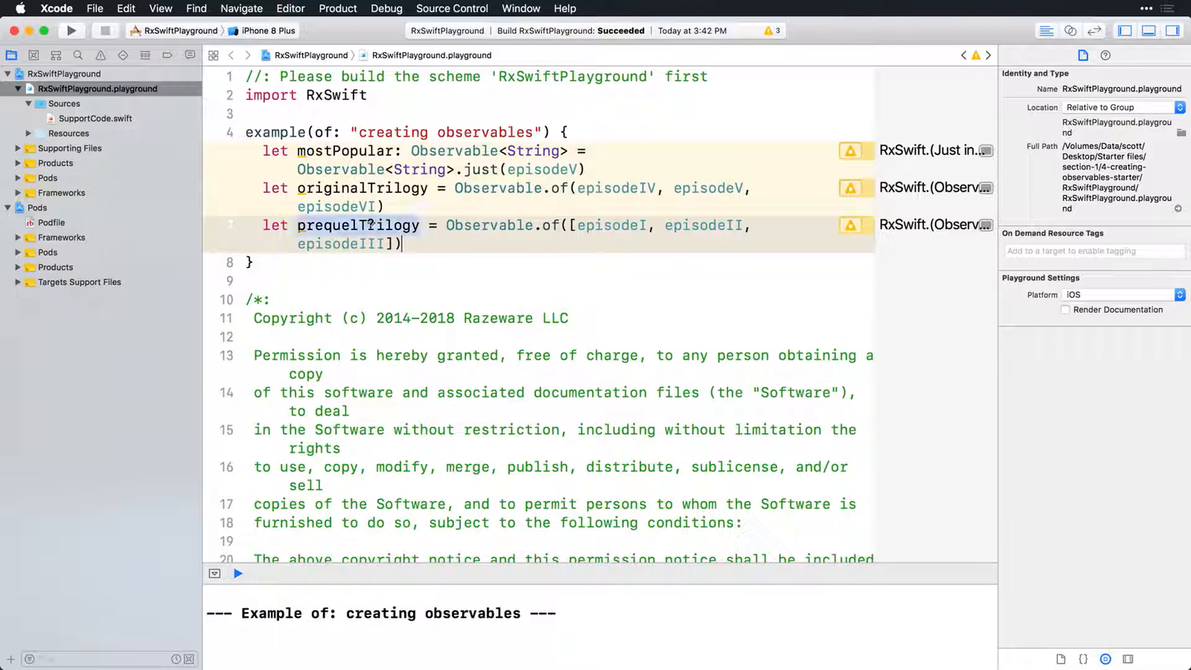
{"action": "mouse_move", "coordinate": [358, 224]}
{"action": "type", "text": "let sequelTri"}
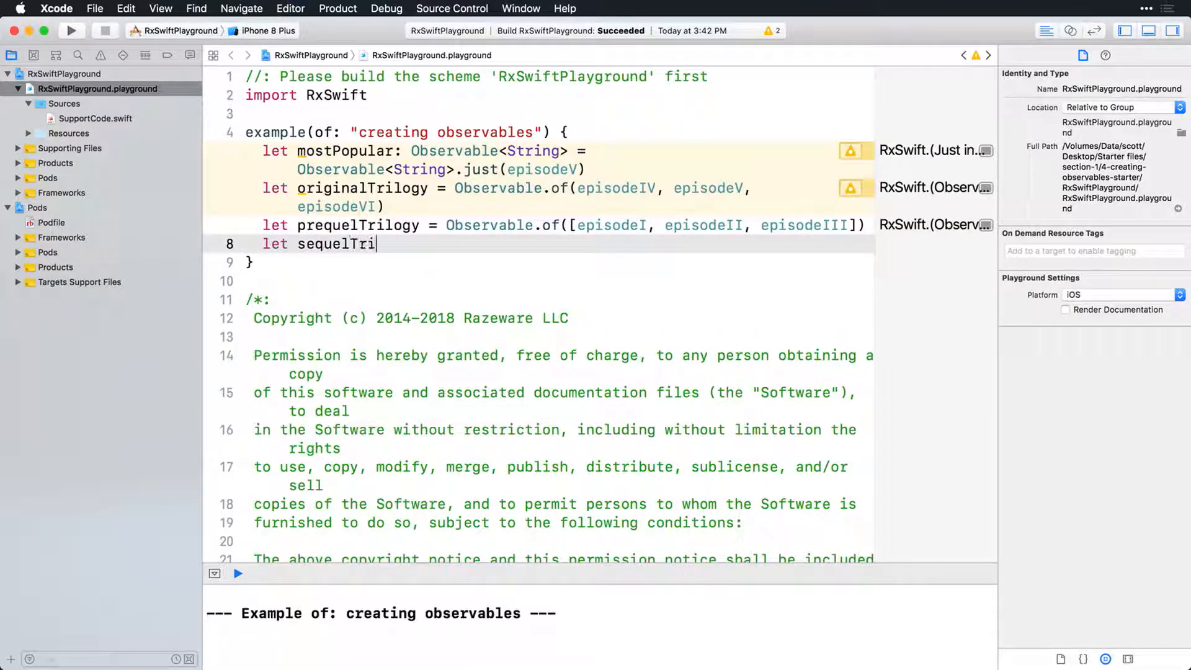
- Declare let sequelTrilogy = Observable.from([episodeVII, episodeVIII, episodeIX]) and run the playground
{"action": "type", "text": "logy = Observable.from(array: [_"}
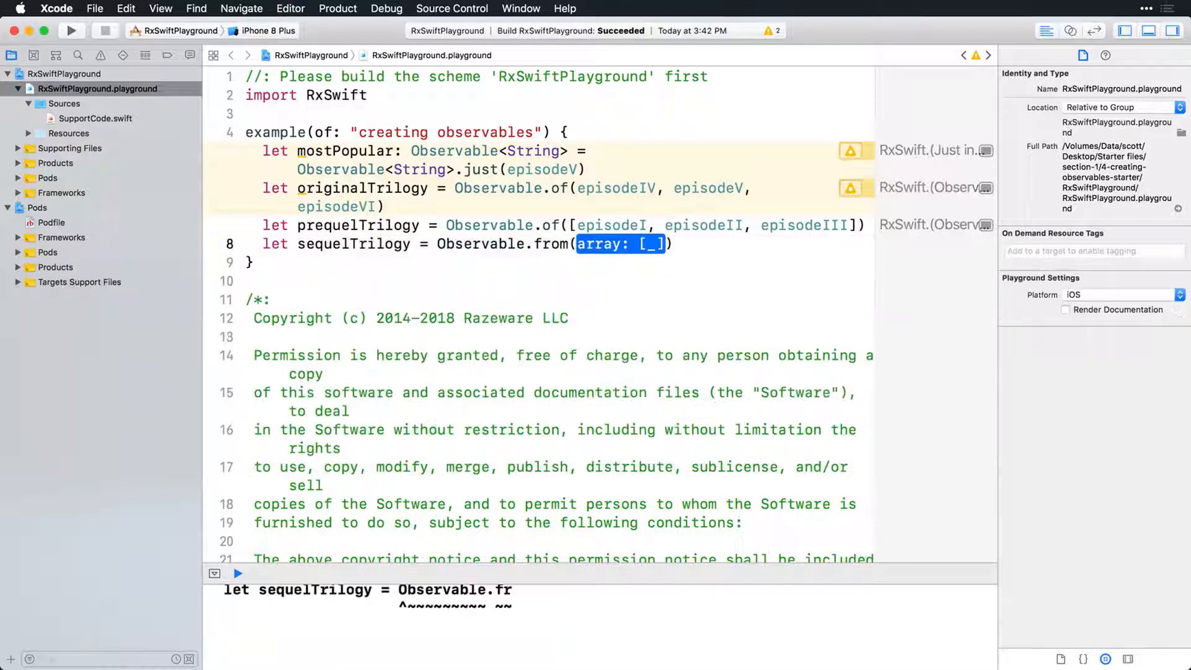
{"action": "type", "text": "epiV"}
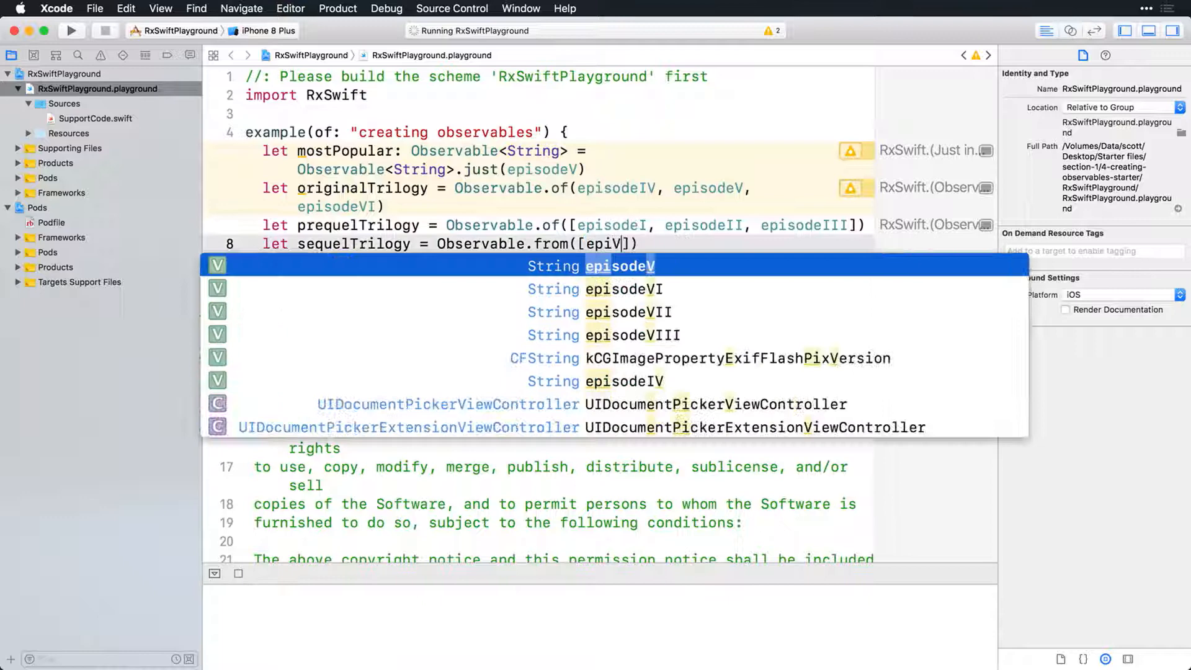
{"action": "type", "text": "II, episodeVIII, episodeIX"}
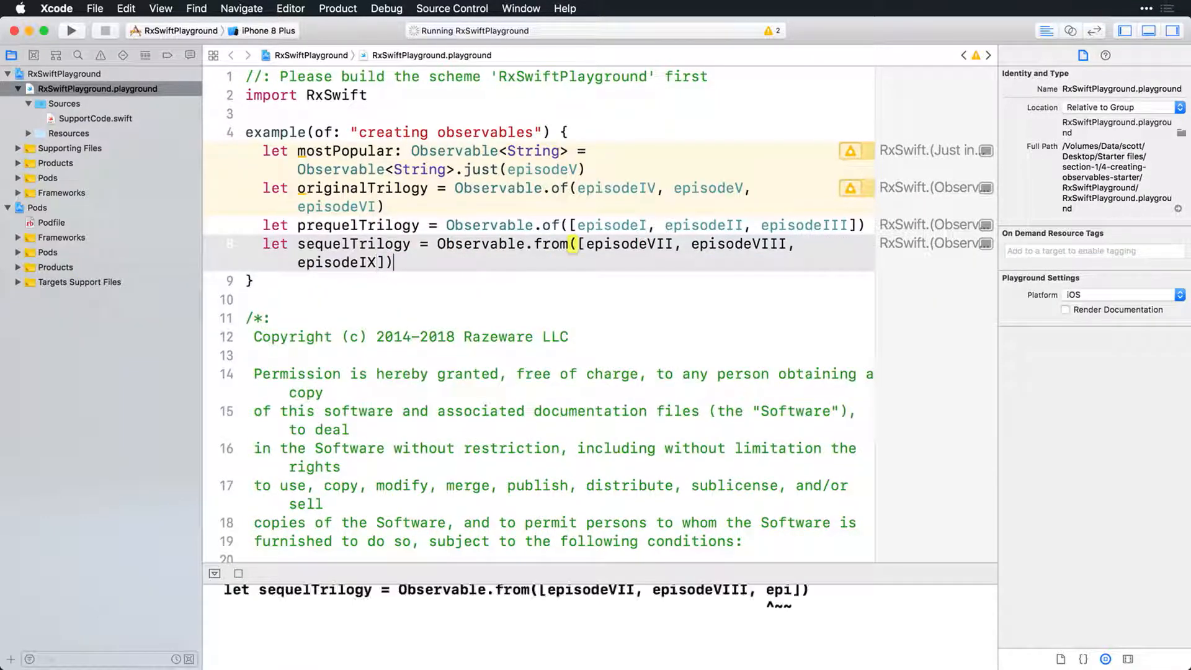
{"action": "left_click", "coordinate": [70, 30]}
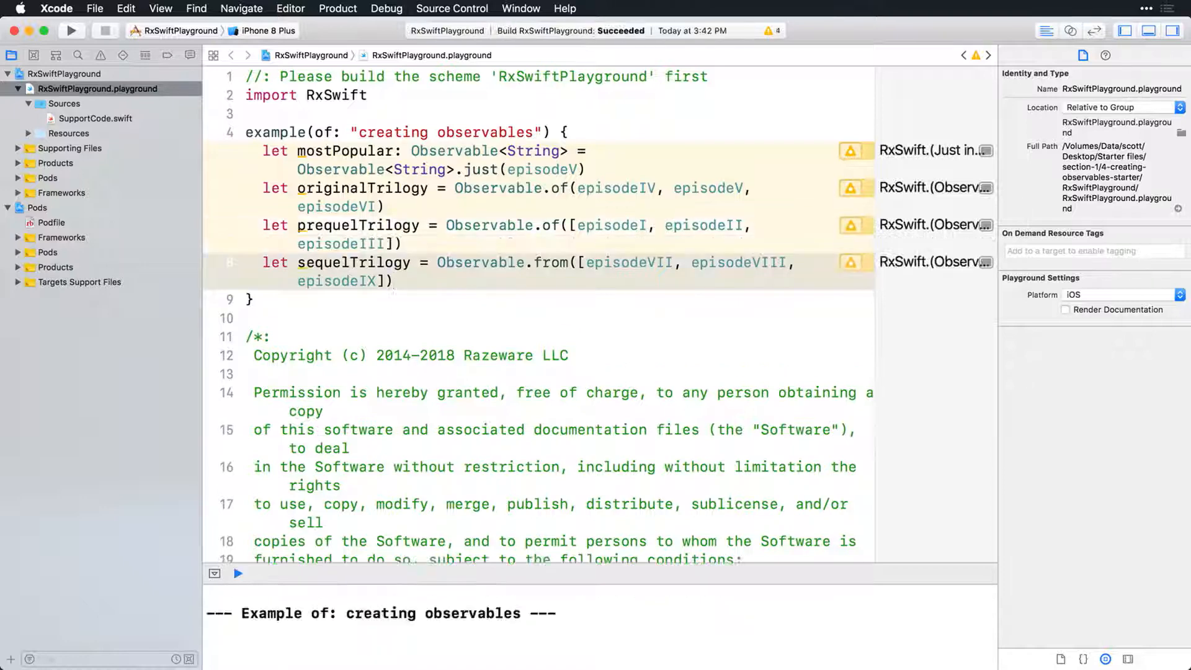